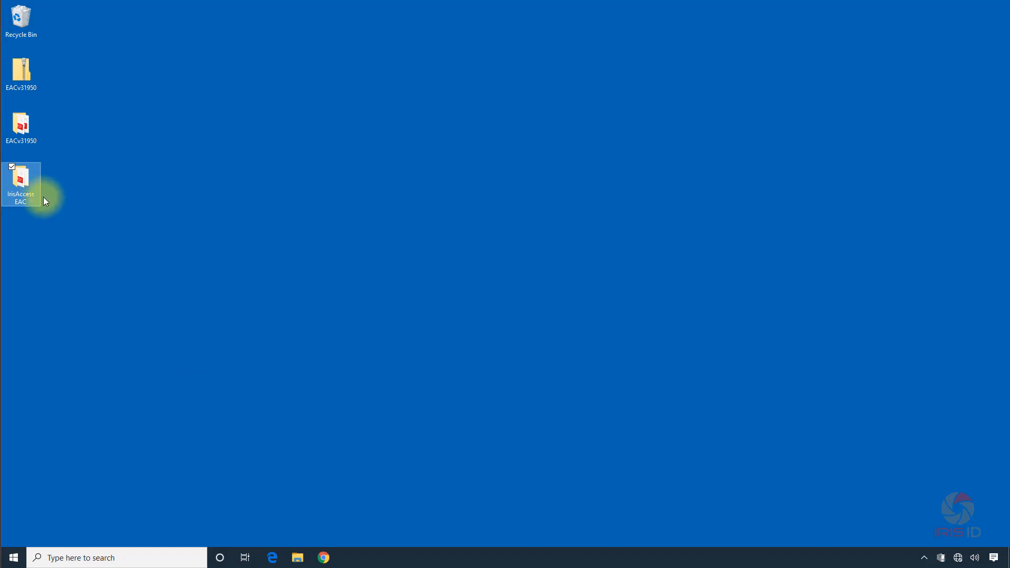
- Open the IrisAccess EAC desktop folder, check the tray icons, and choose the IrisManager shortcut
double_click(21, 180)
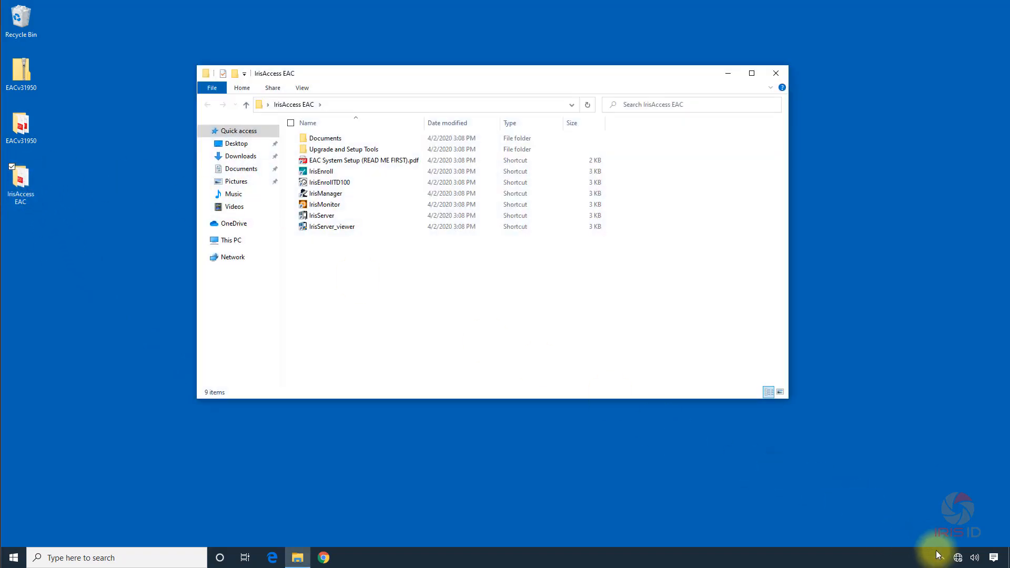
mouse_move(942, 561)
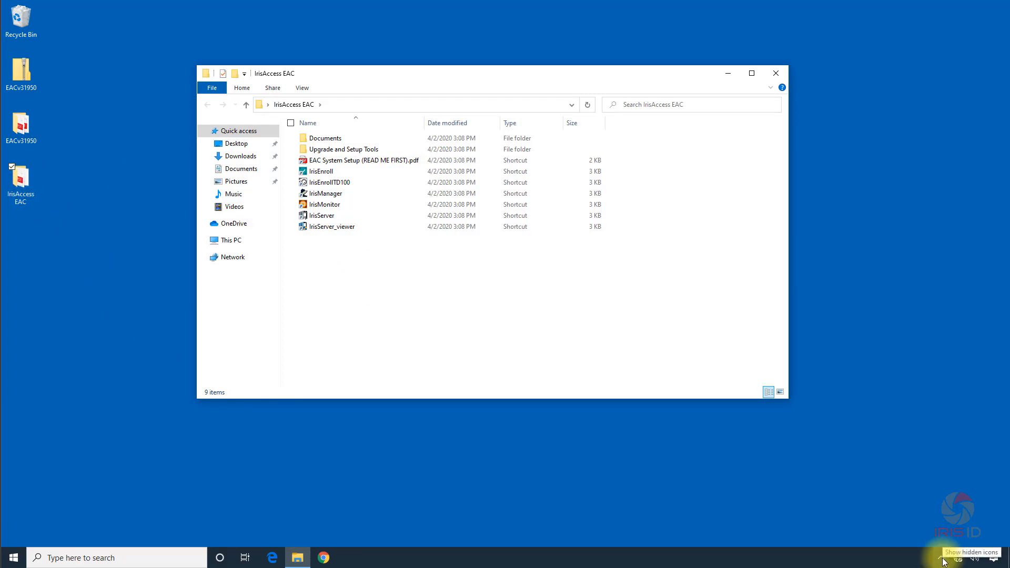
click(943, 559)
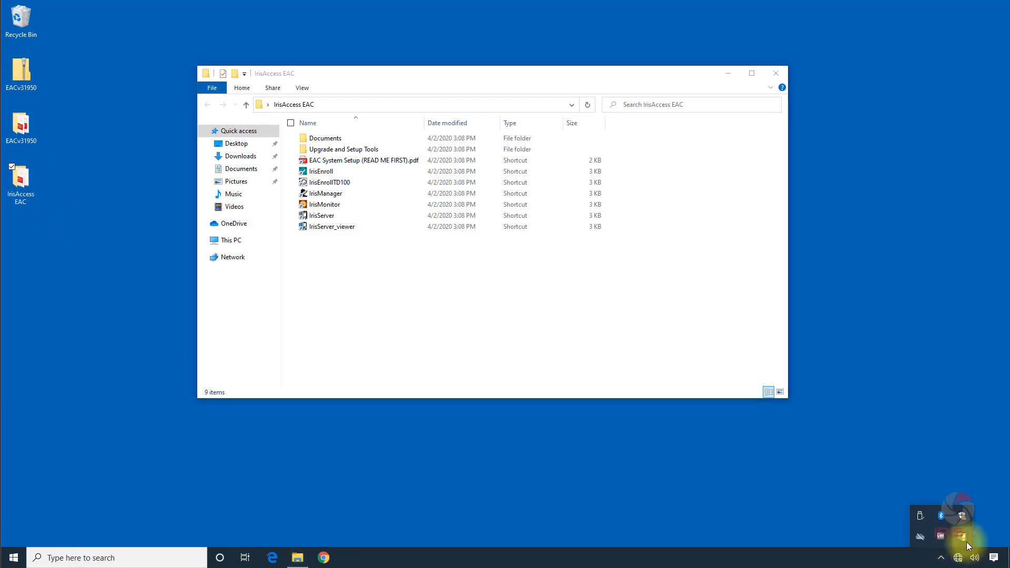
mouse_move(960, 535)
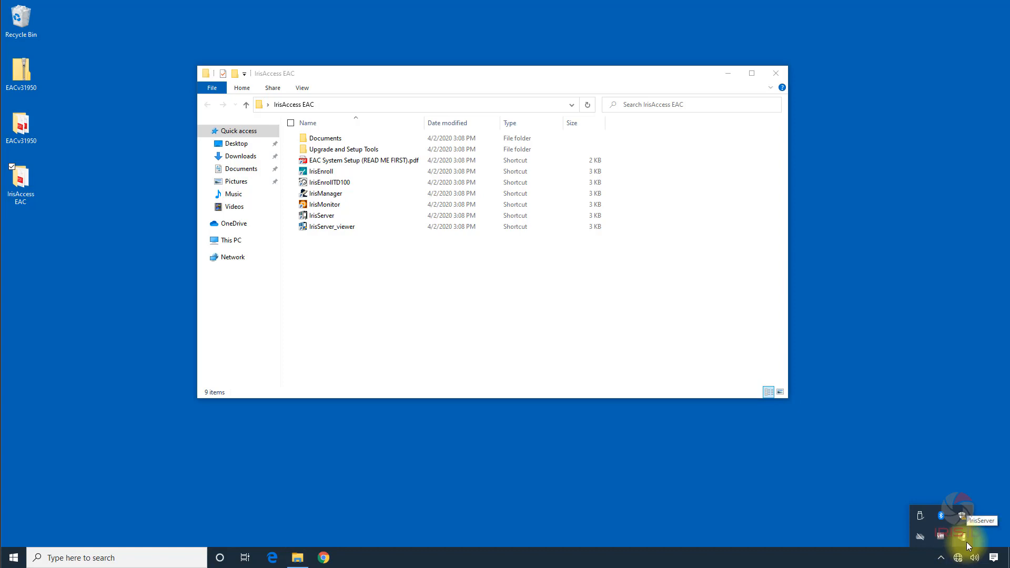
click(324, 194)
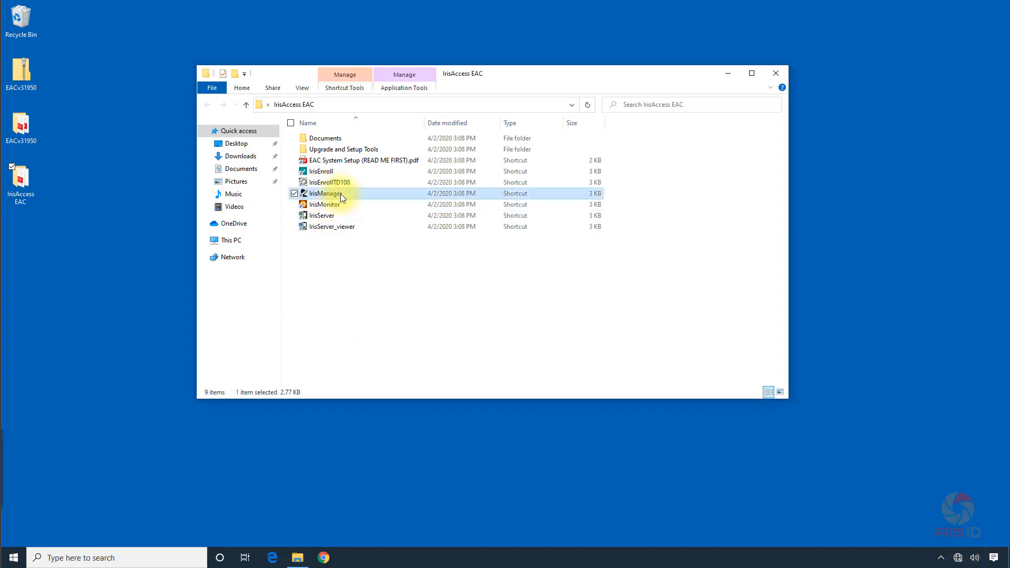
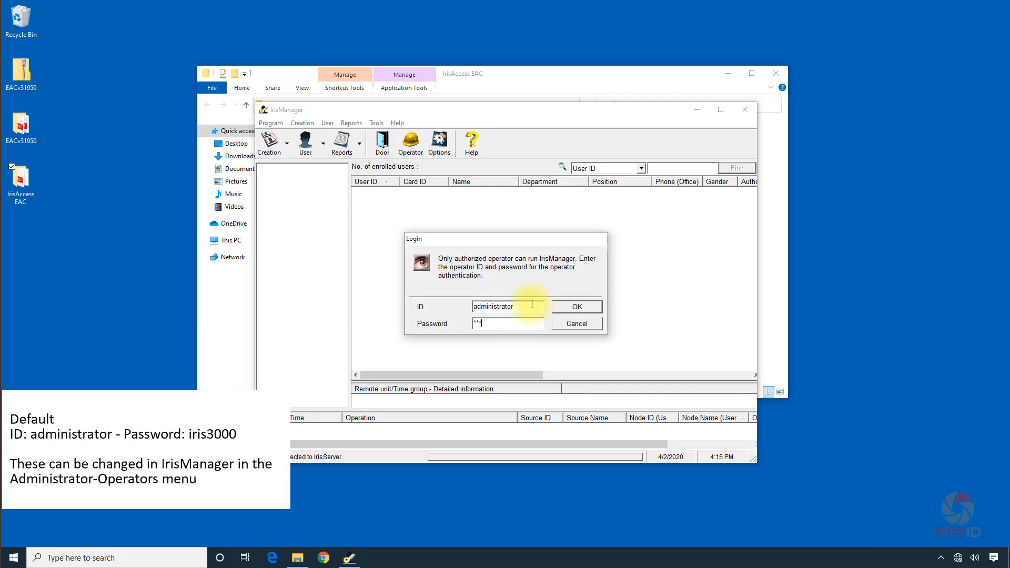
- Log in to IrisManager as administrator and decline changing the default password
click(575, 306)
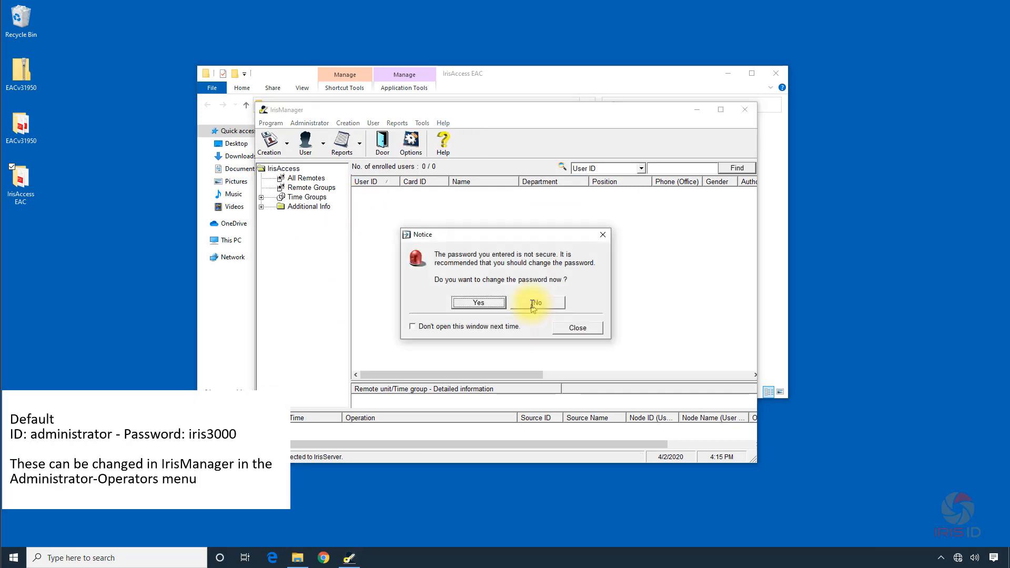
click(535, 303)
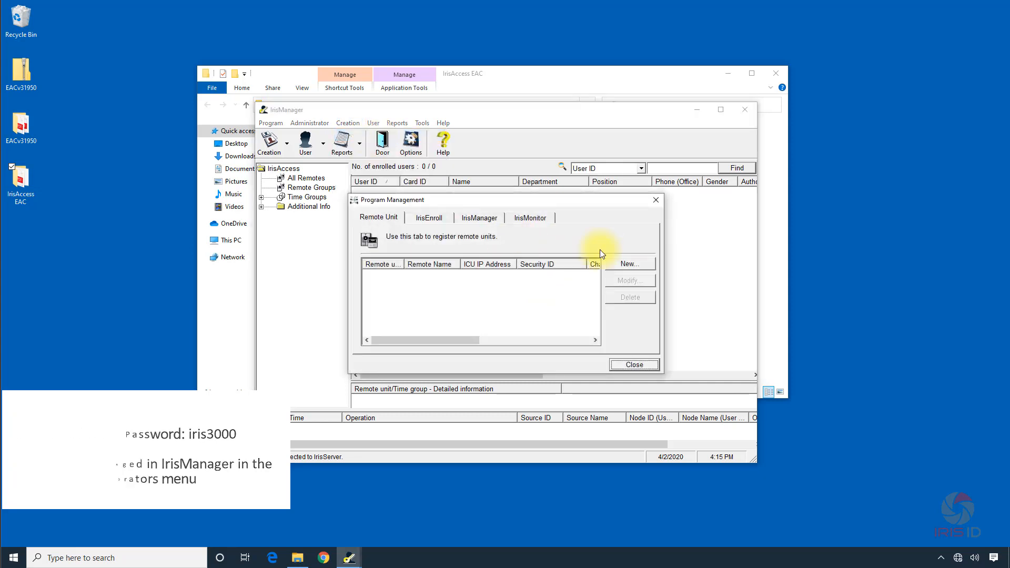
- Start a new remote unit named Main Entry with ICU IP address 10.10.10.100
click(629, 263)
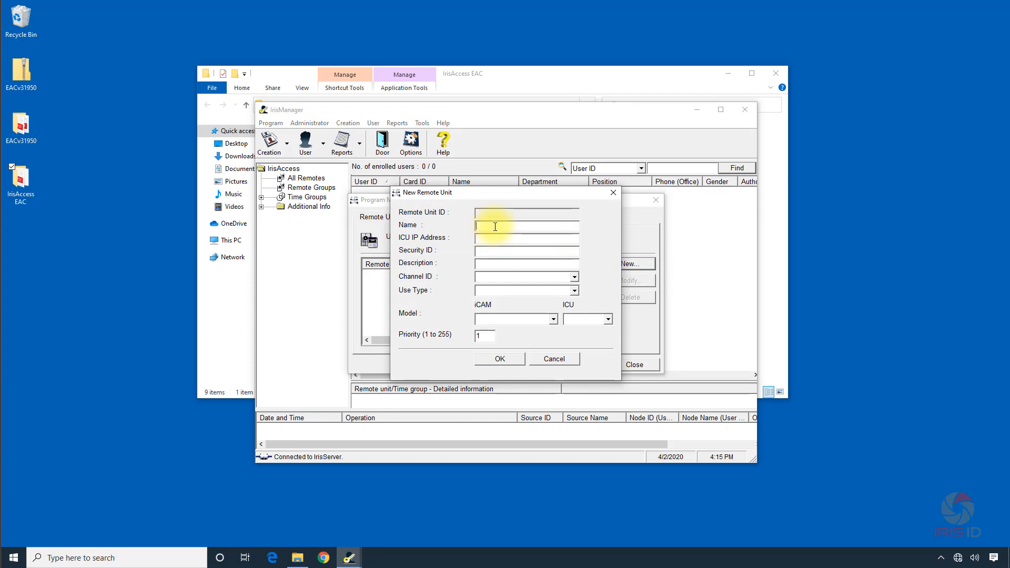
text(M)
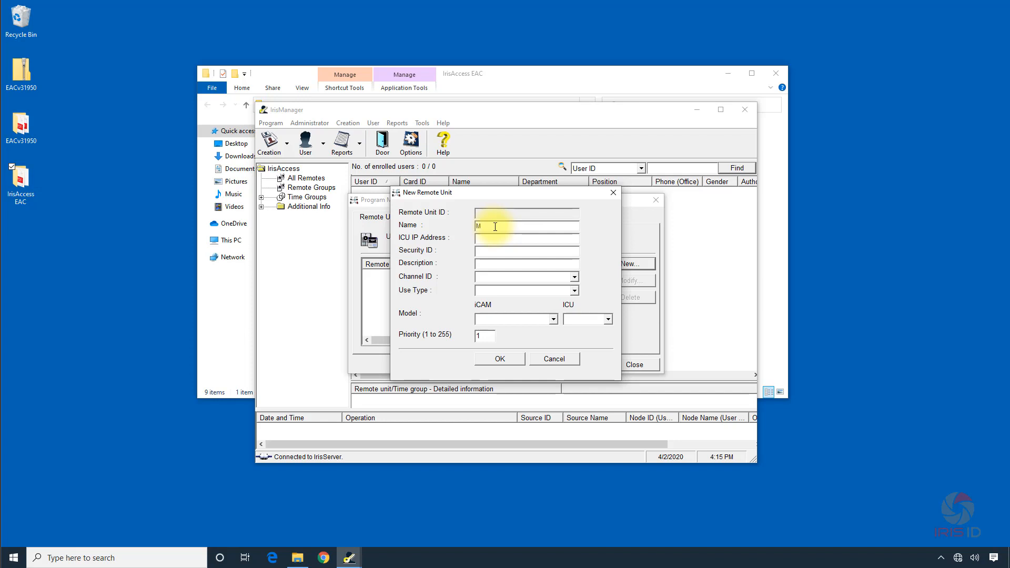
text(ain Entry)
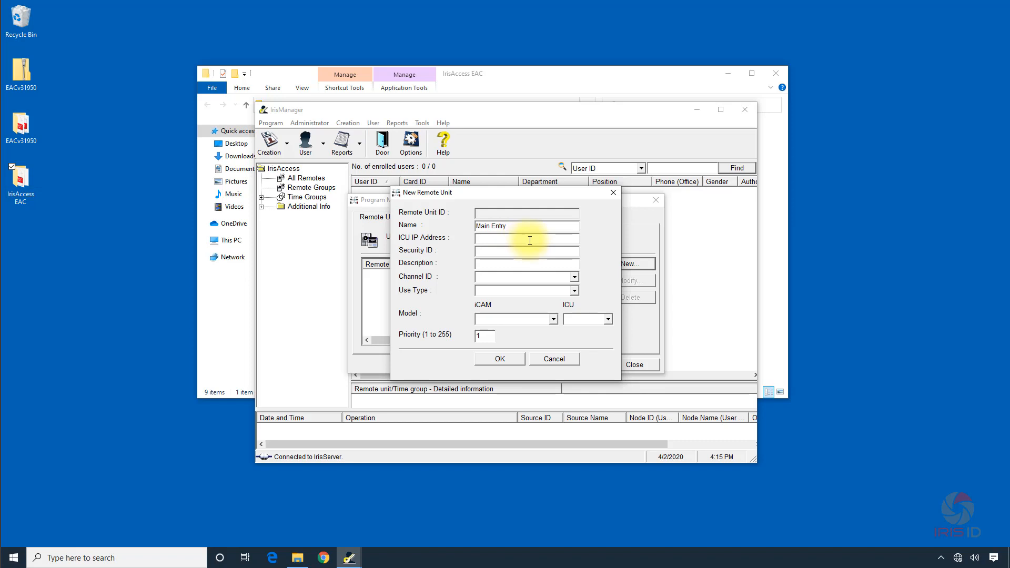
click(526, 238)
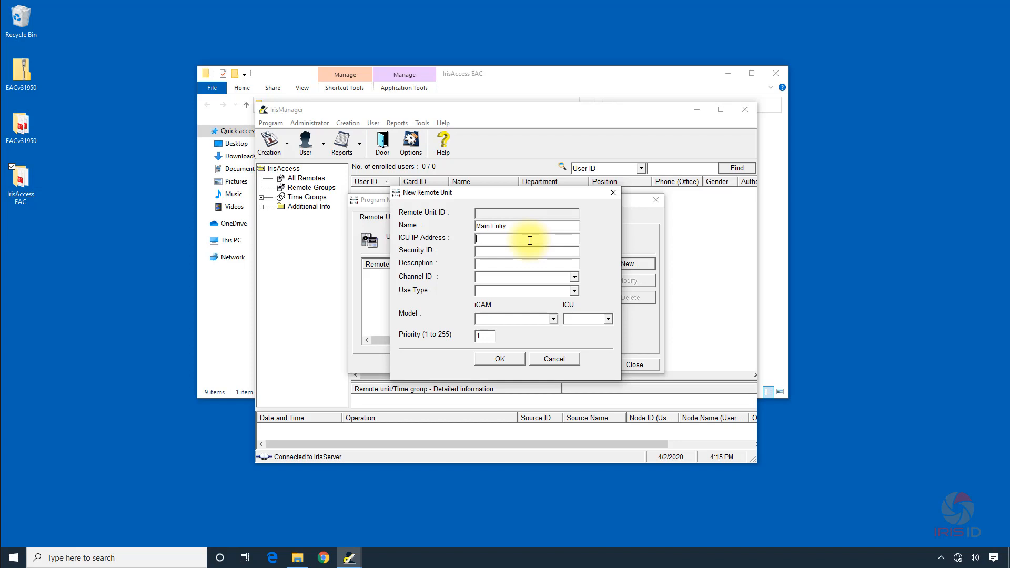
text(10.10.)
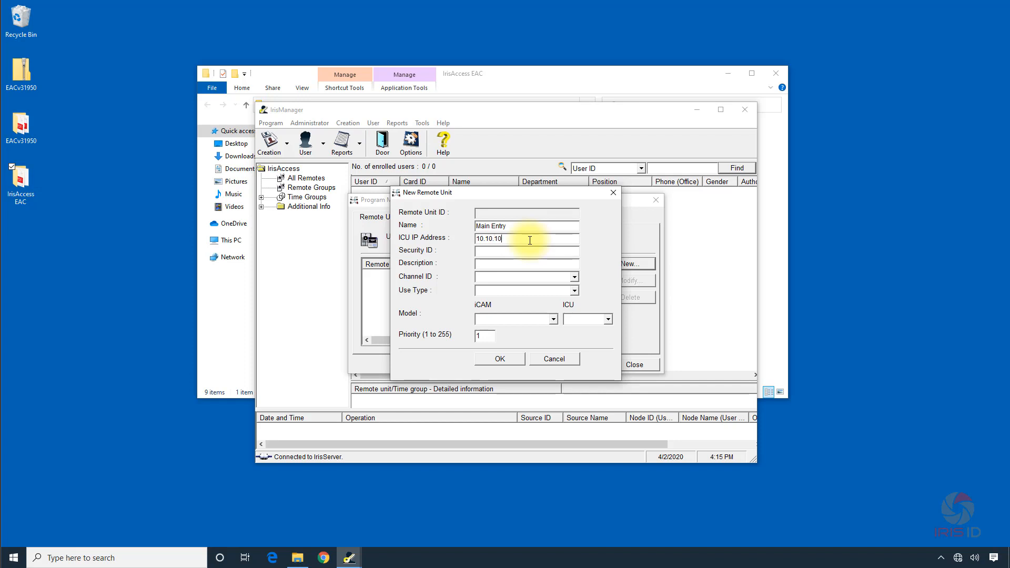
text(100)
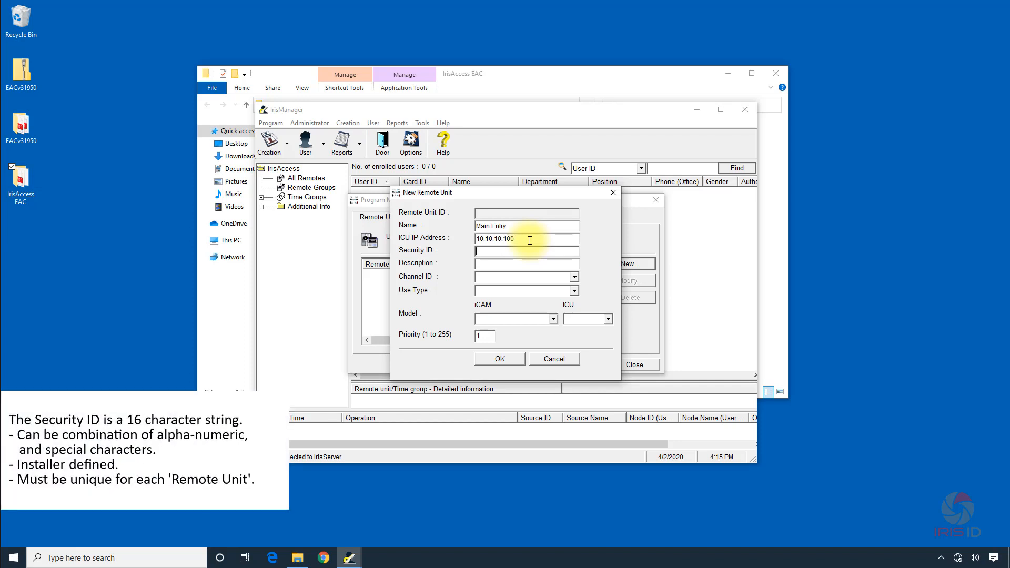
text(10)
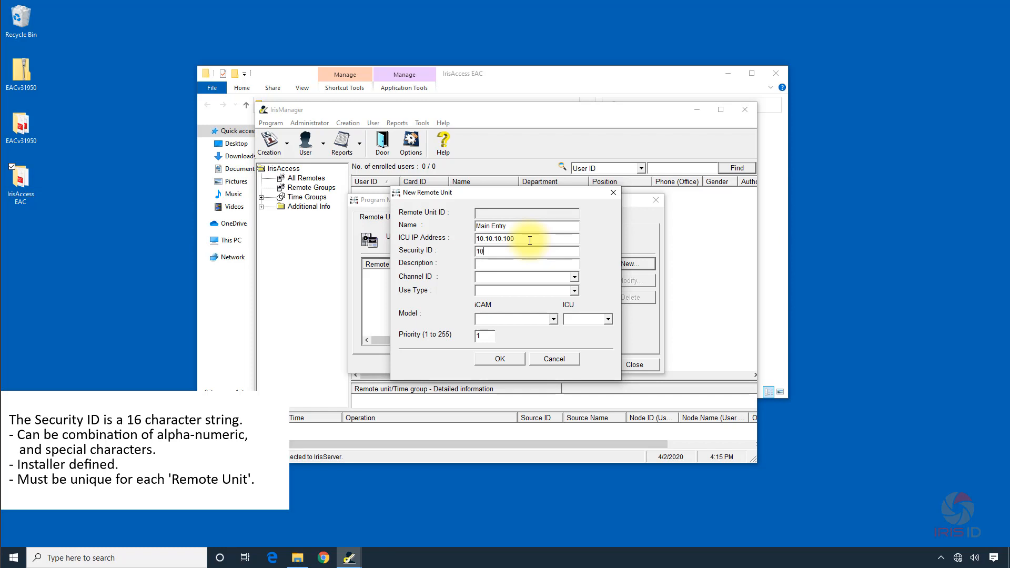
- Enter the unit's 16-character security ID of repeated 'a' characters ending in 1
text(00a)
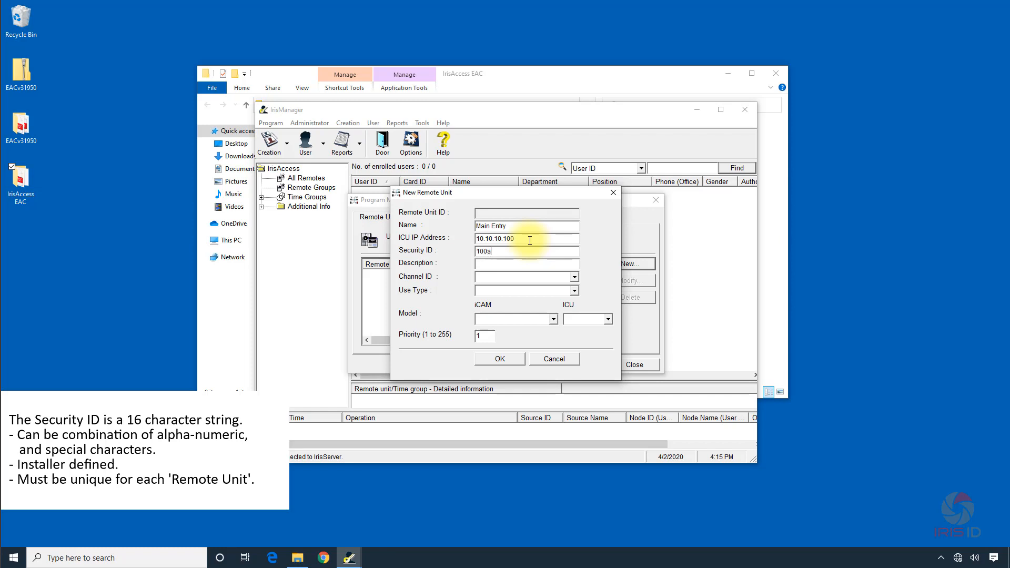
text(aaaaaaa)
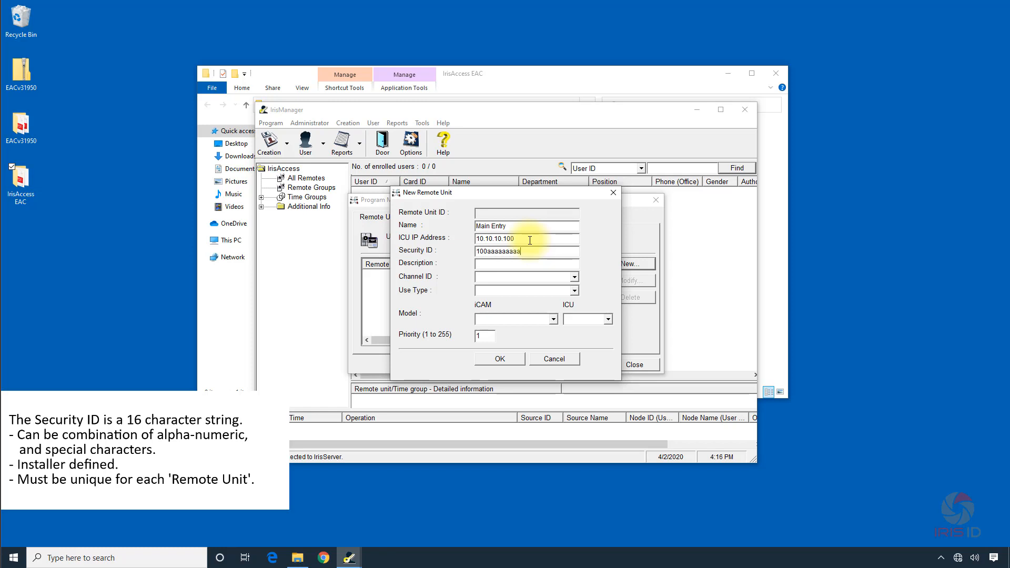
text(aaa)
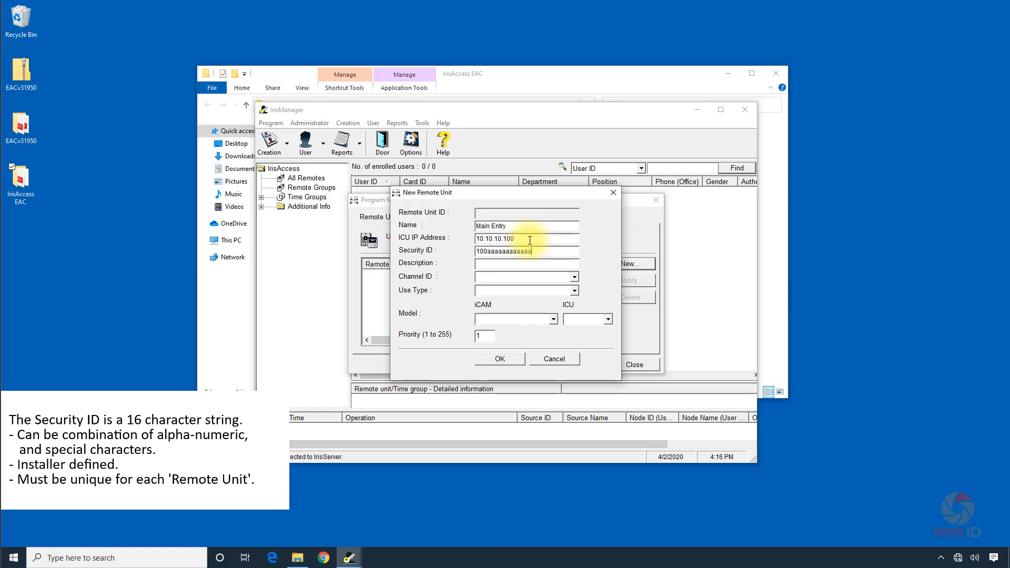
text(1)
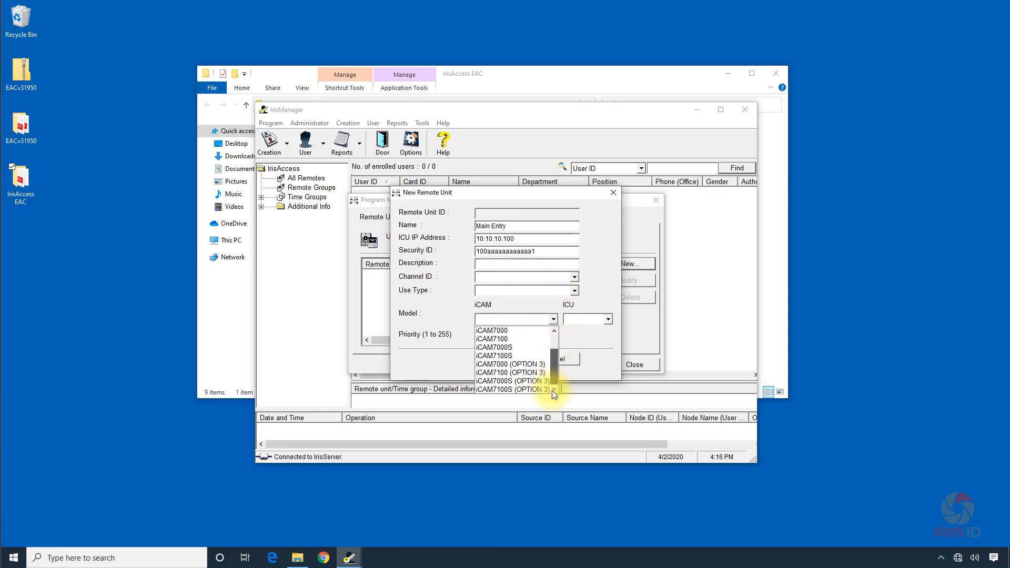
- Choose model iCAM7100S (OPTION 3) and use type Identification for Main Entry
click(512, 389)
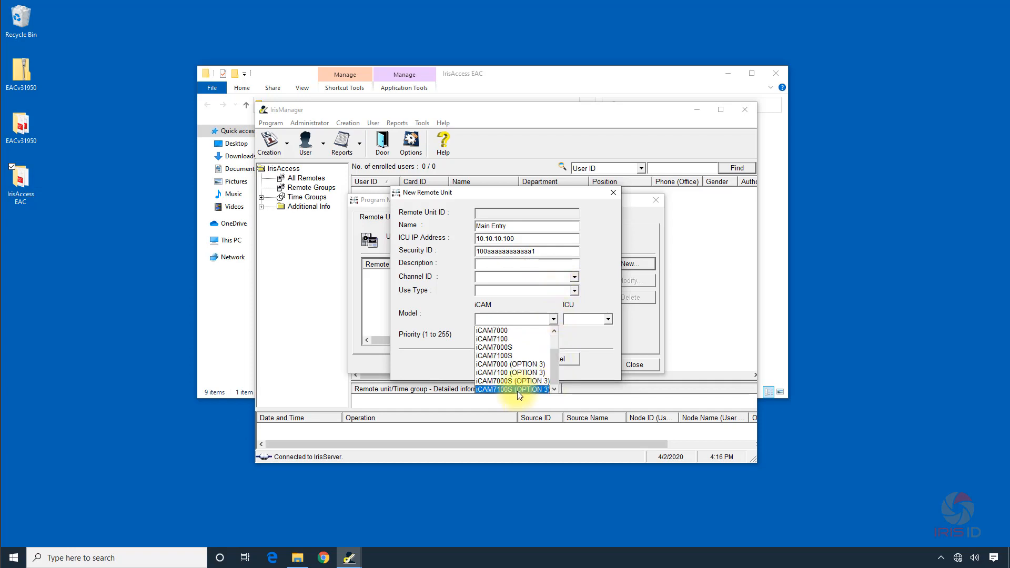
click(512, 389)
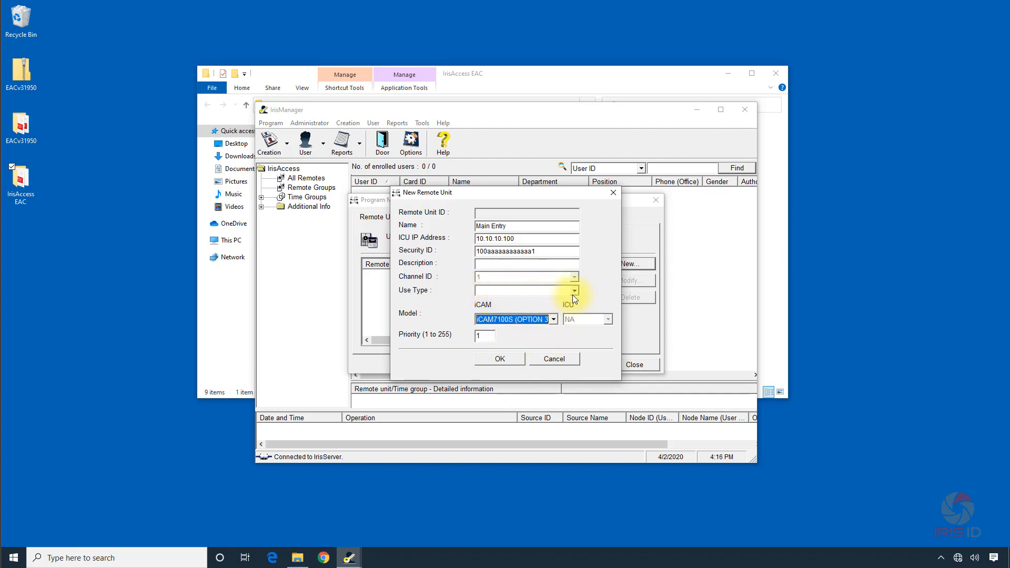
click(573, 291)
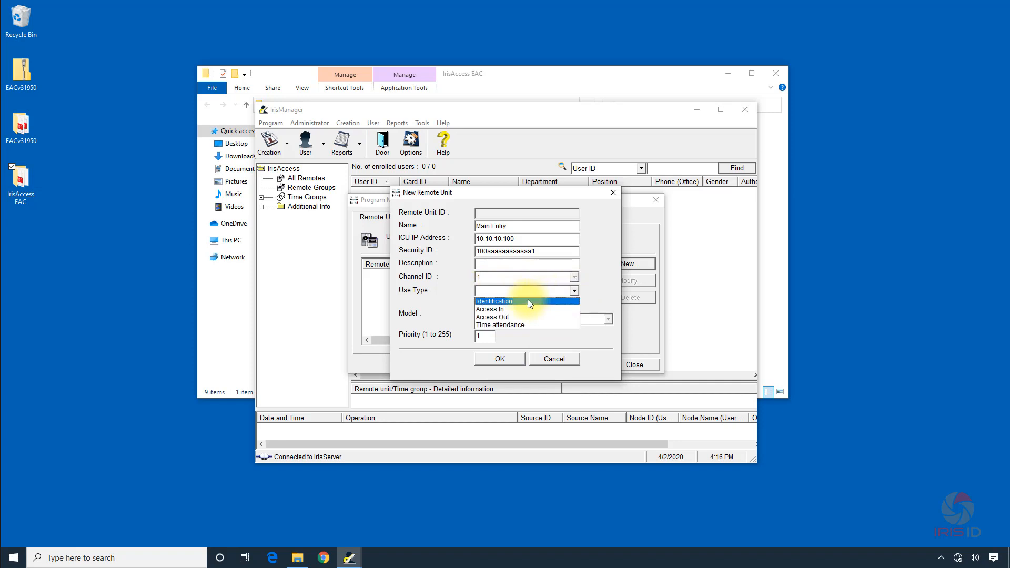
click(495, 301)
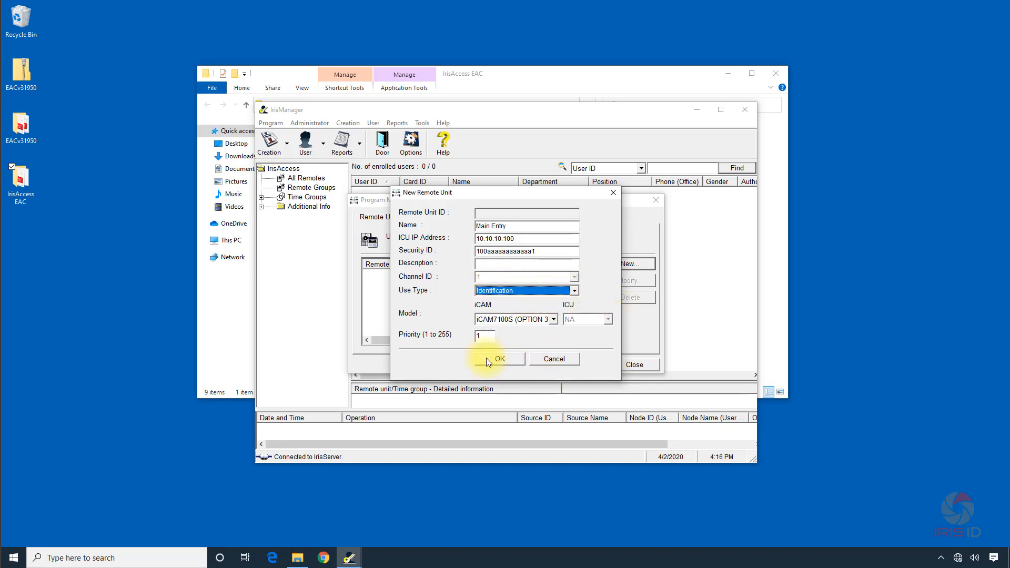
- Save the Main Entry remote unit and dismiss the successful ICU update status
click(501, 359)
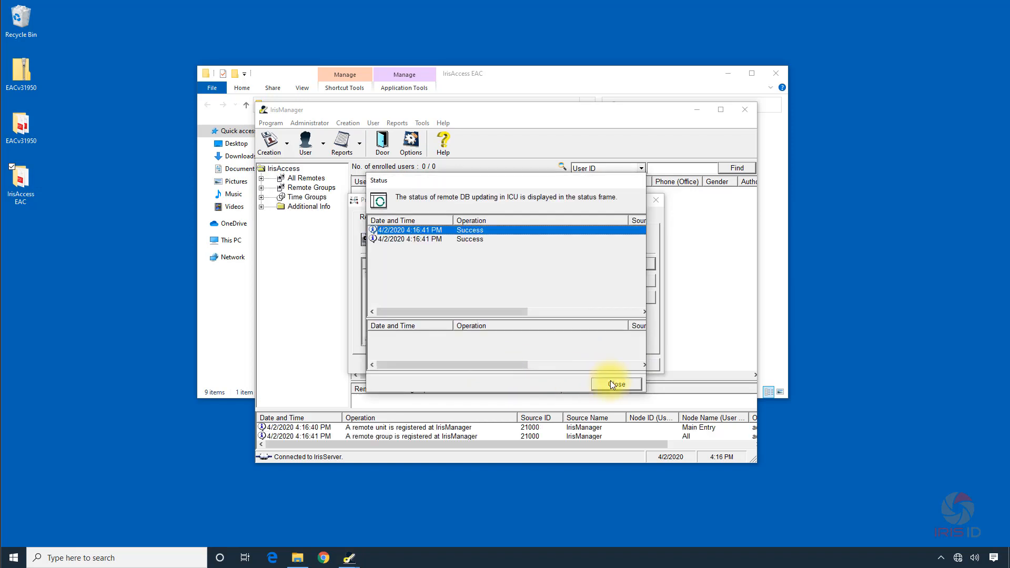
click(616, 384)
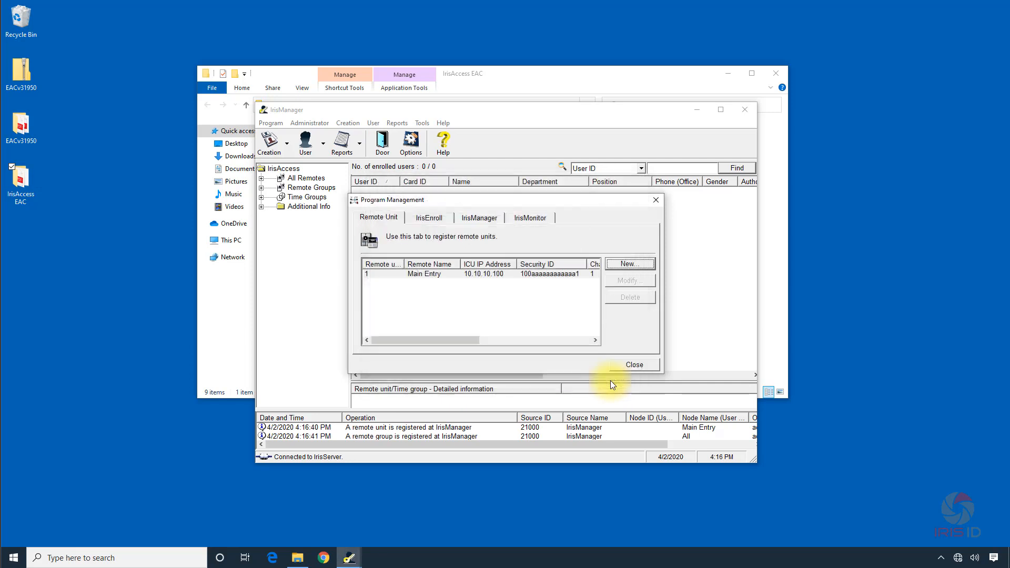
mouse_move(634, 346)
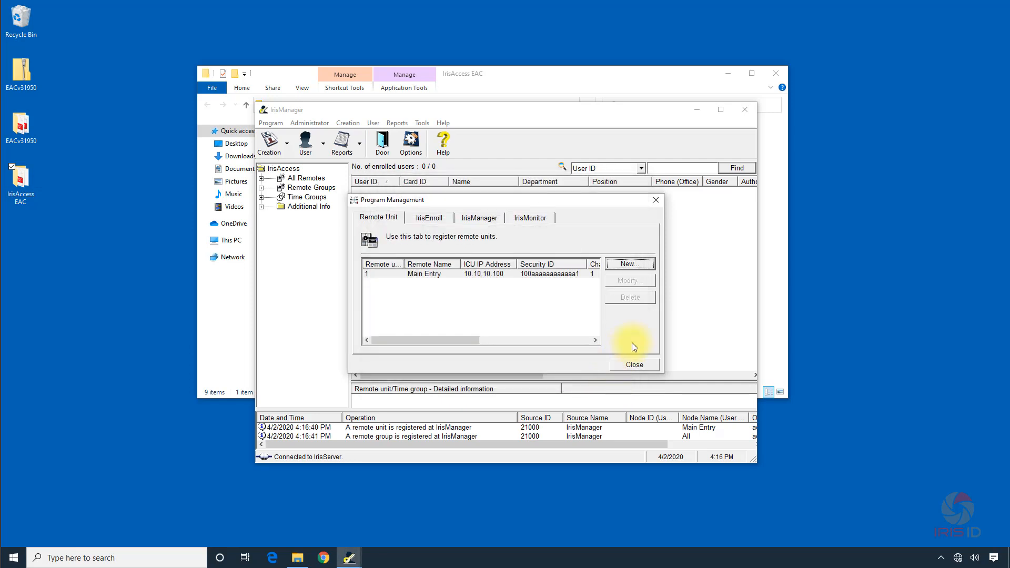
mouse_move(330, 529)
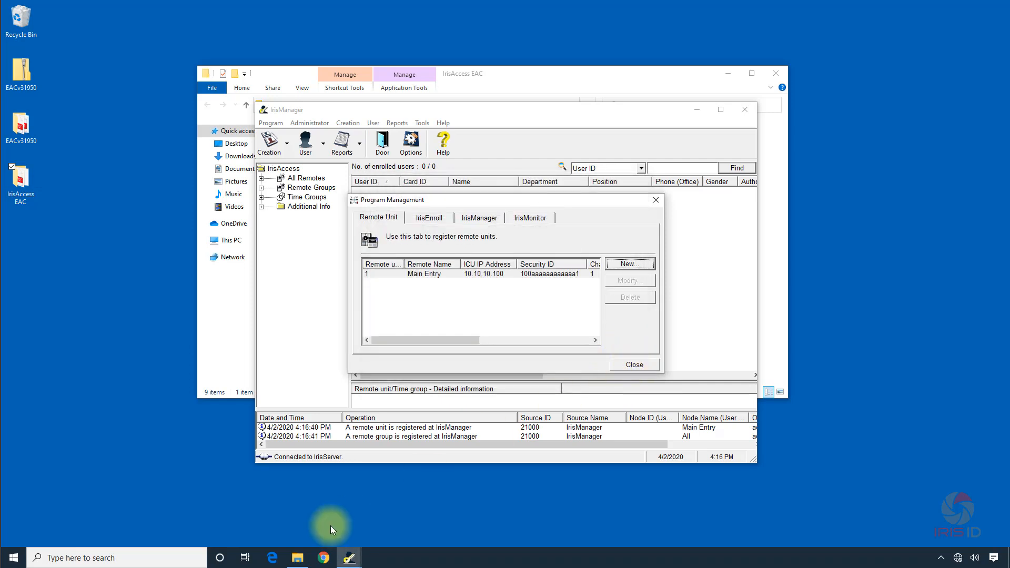
mouse_move(244, 558)
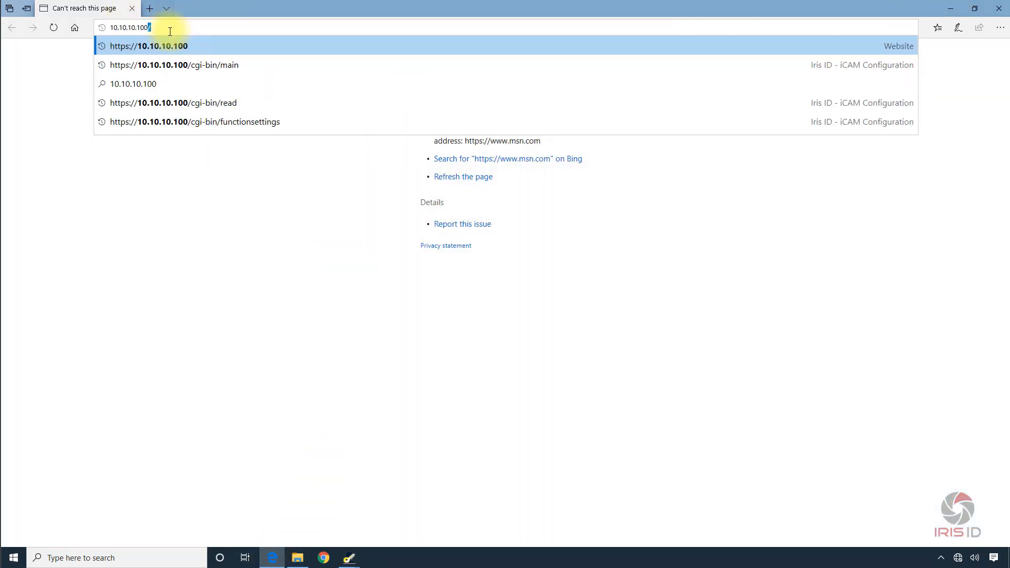
- Bypass the certificate warning and continue to the camera's web page
click(149, 46)
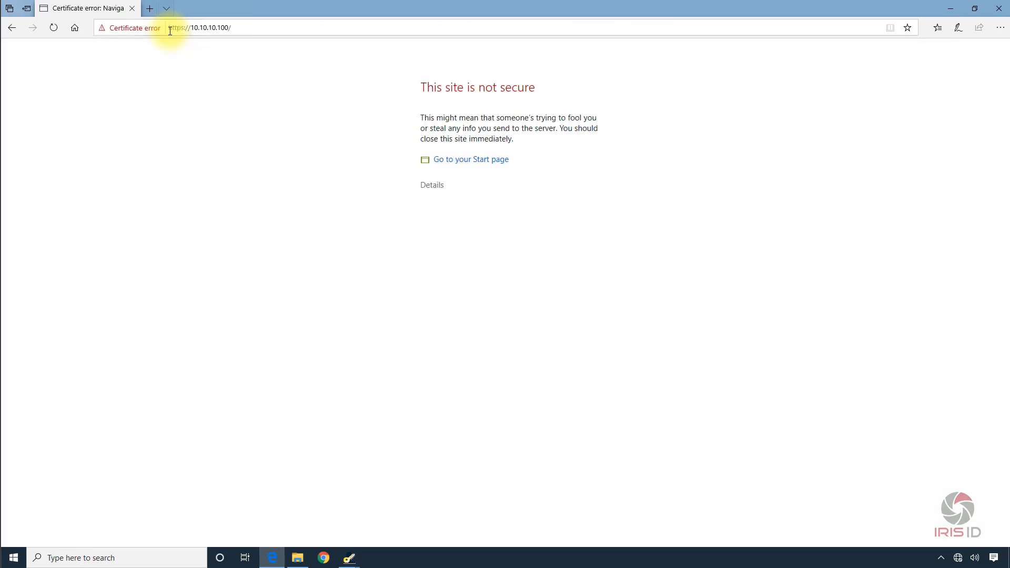
click(432, 185)
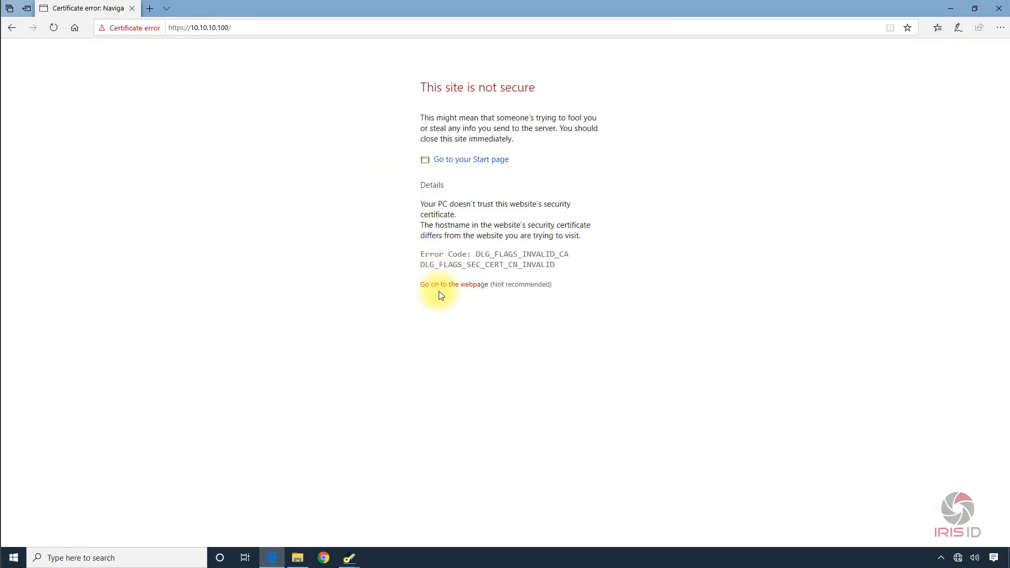
click(452, 284)
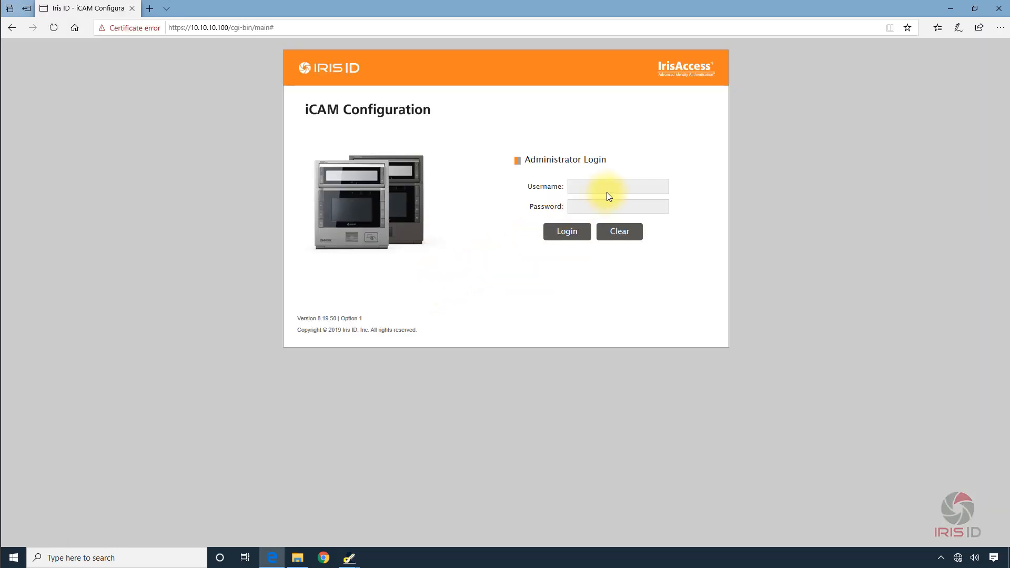
mouse_move(347, 311)
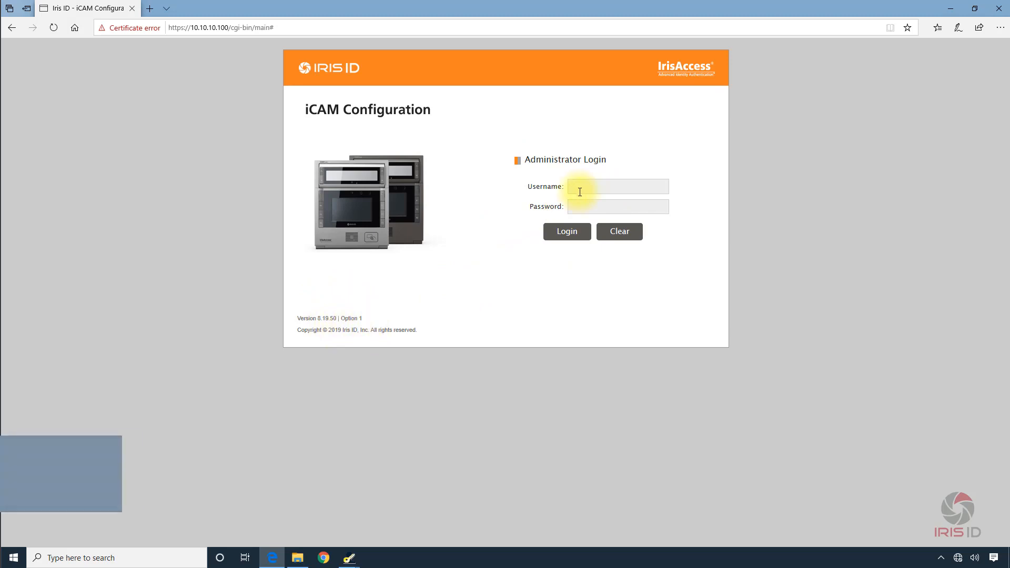
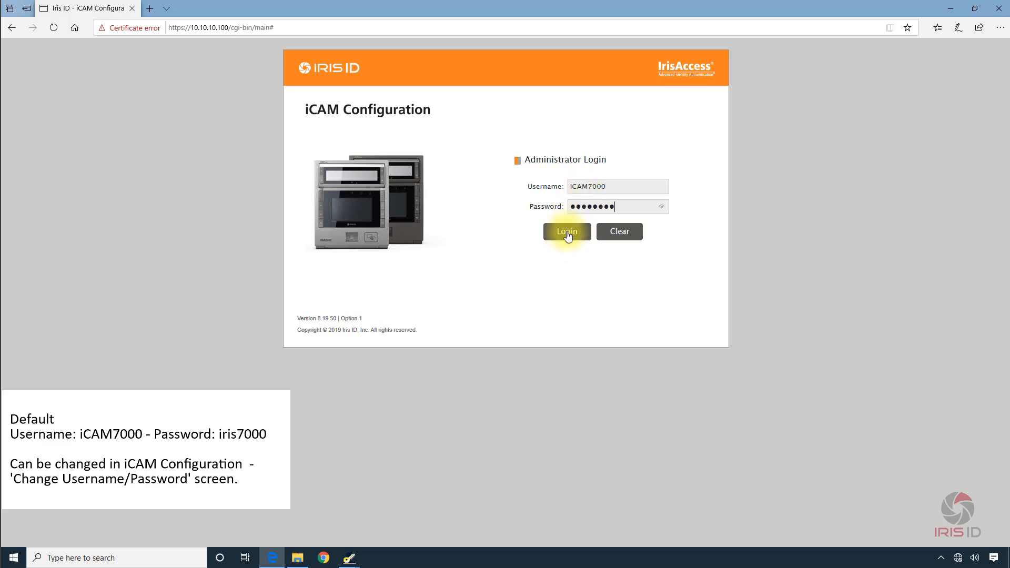
click(566, 231)
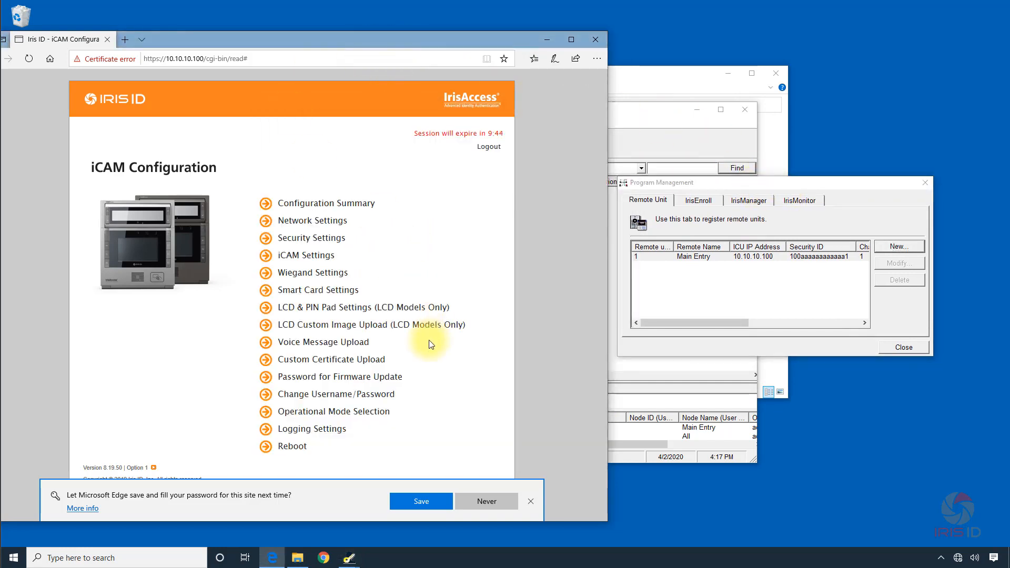
mouse_move(309, 411)
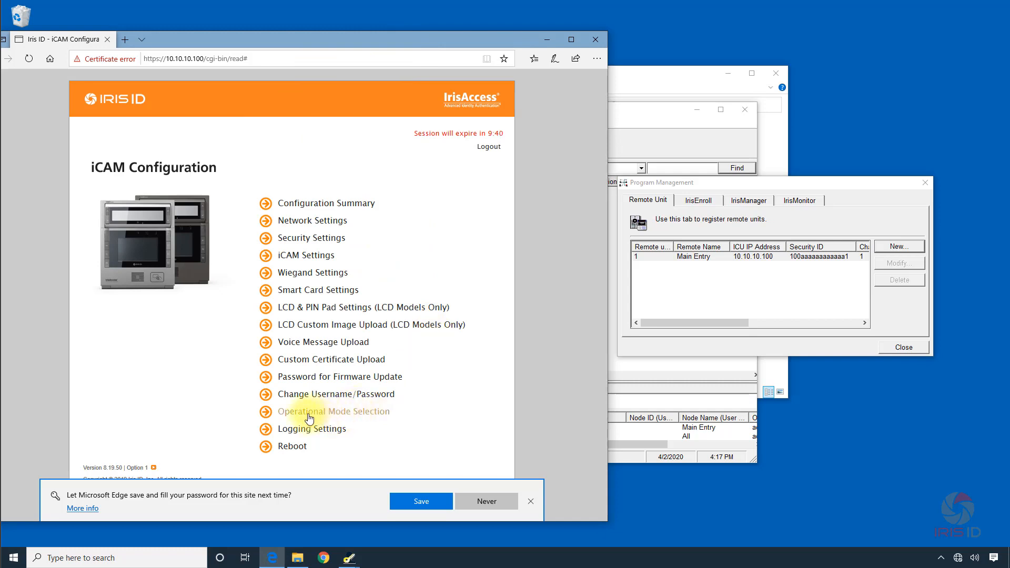
- Set Operational Mode to Option 3 with IrisServer IP 10.10.10.1 and the Main Entry security ID, then save
click(333, 412)
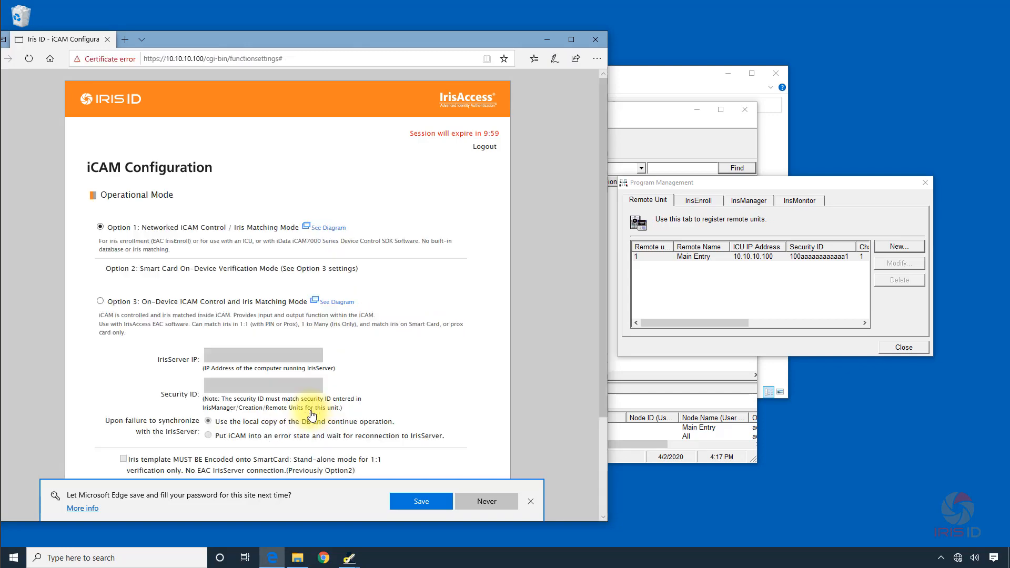
scroll(down, 3)
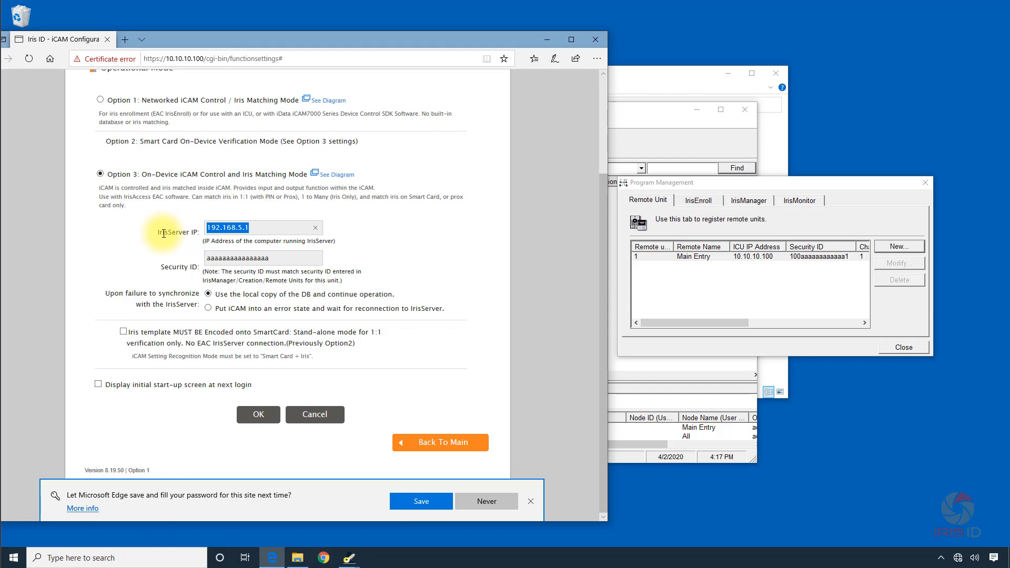
text(10.10.10.)
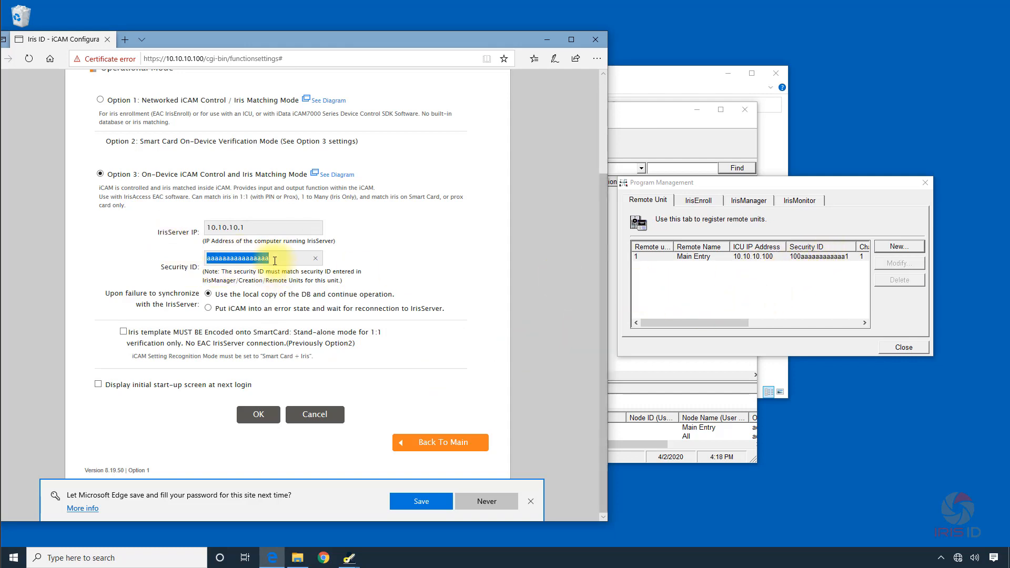
text(100)
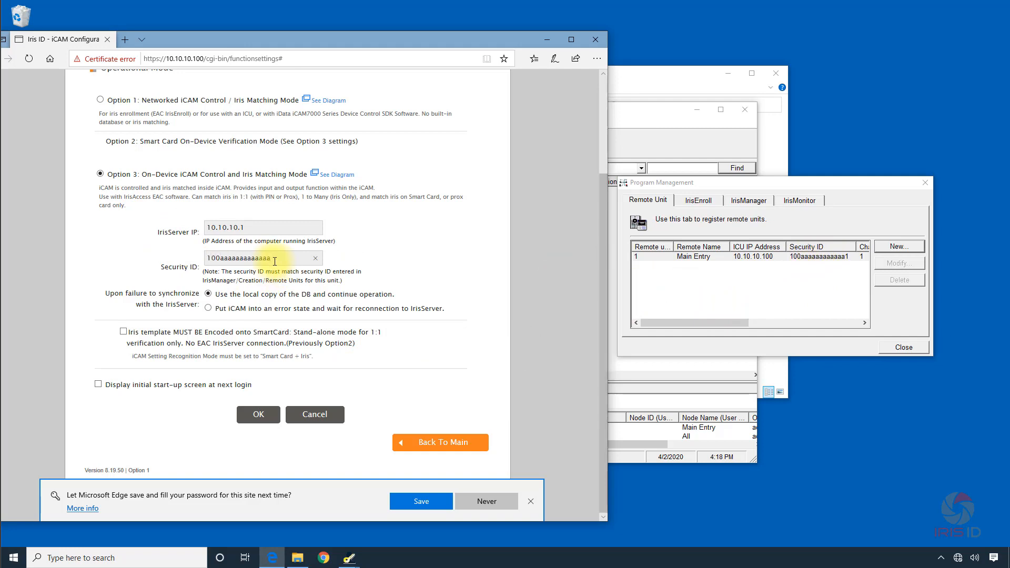
key(Backspace)
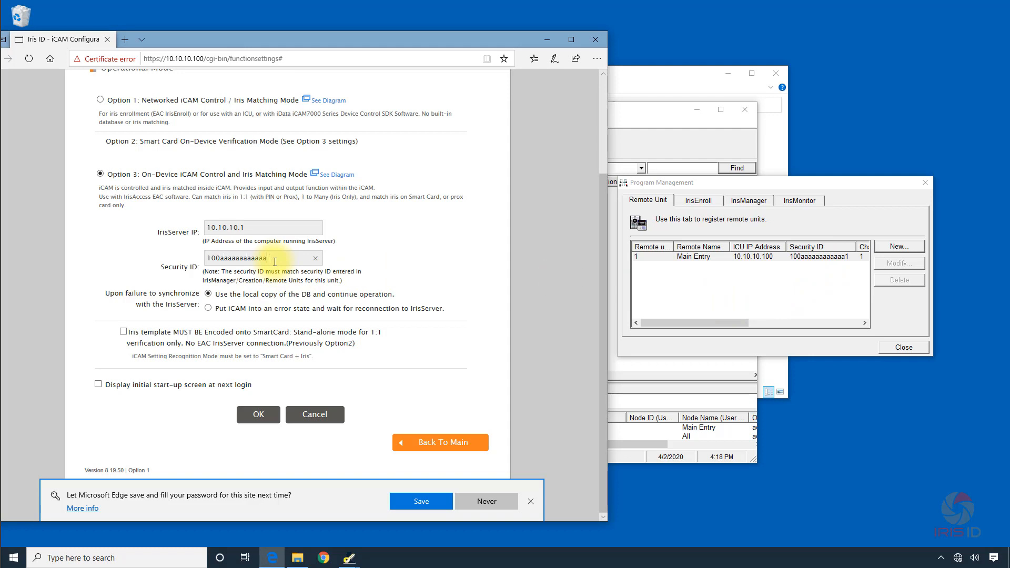
text(1)
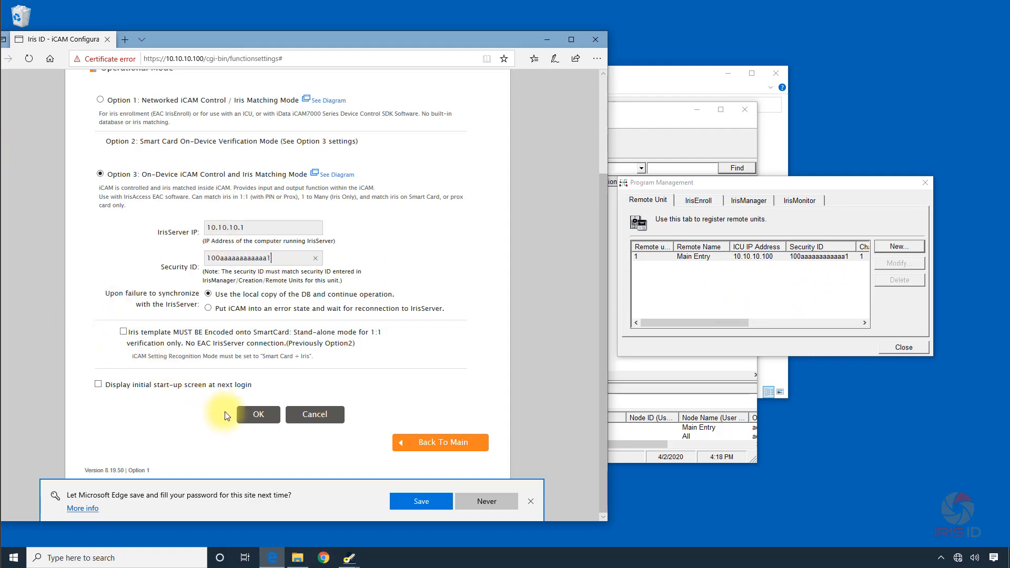
click(258, 415)
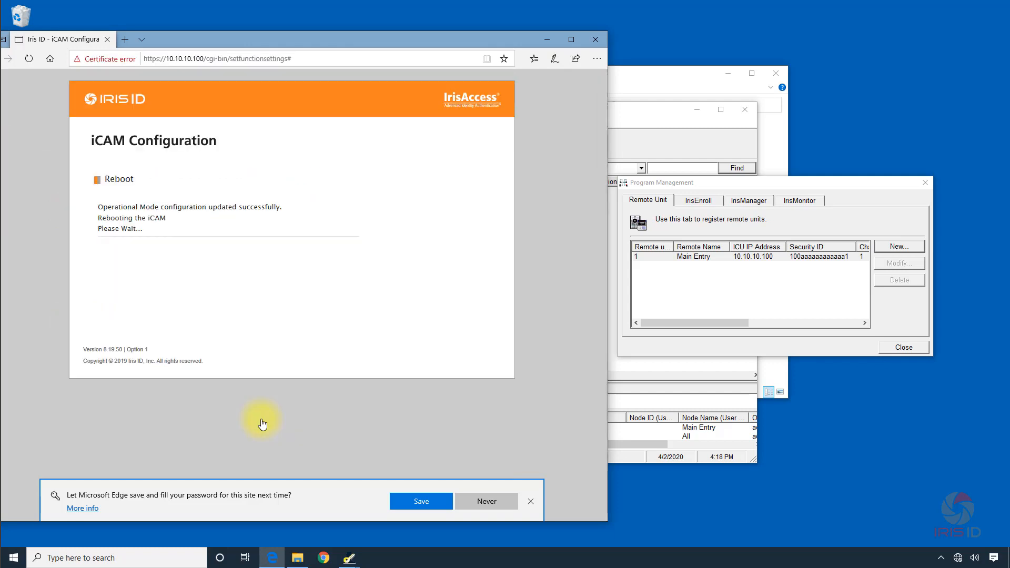
mouse_move(527, 51)
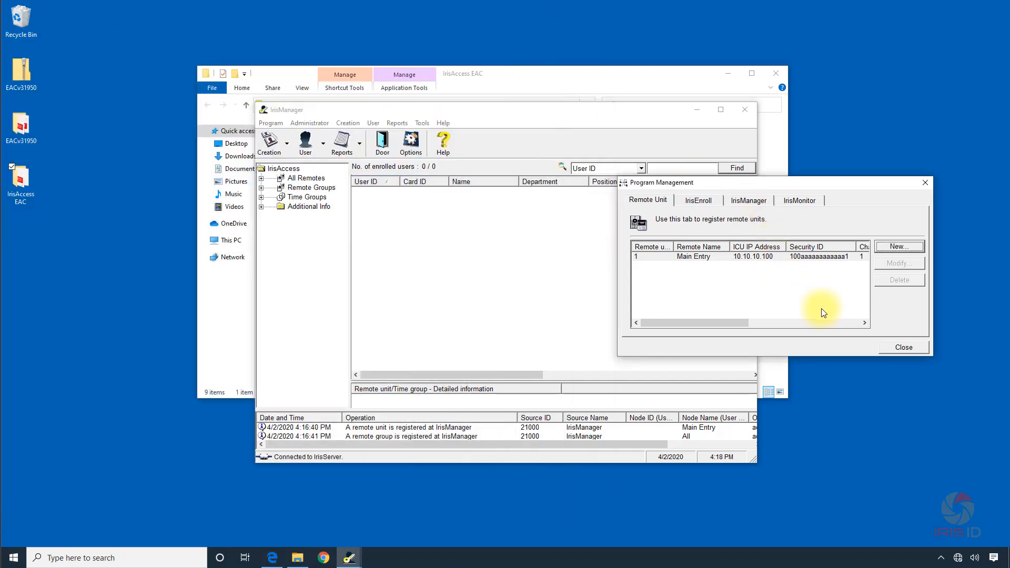
- Close Program Management and bring the IrisAccess EAC folder back to the front
click(903, 347)
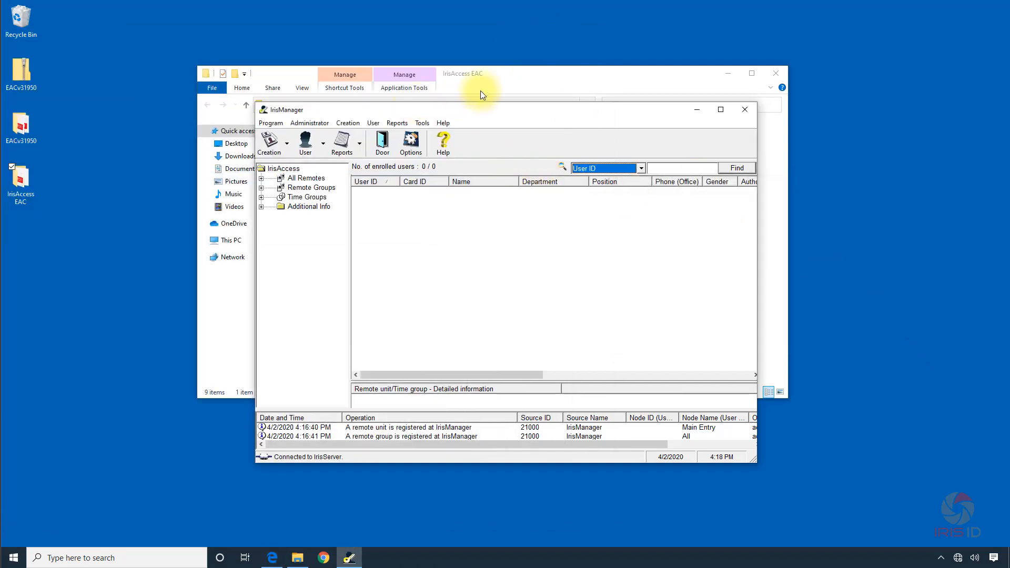
click(745, 109)
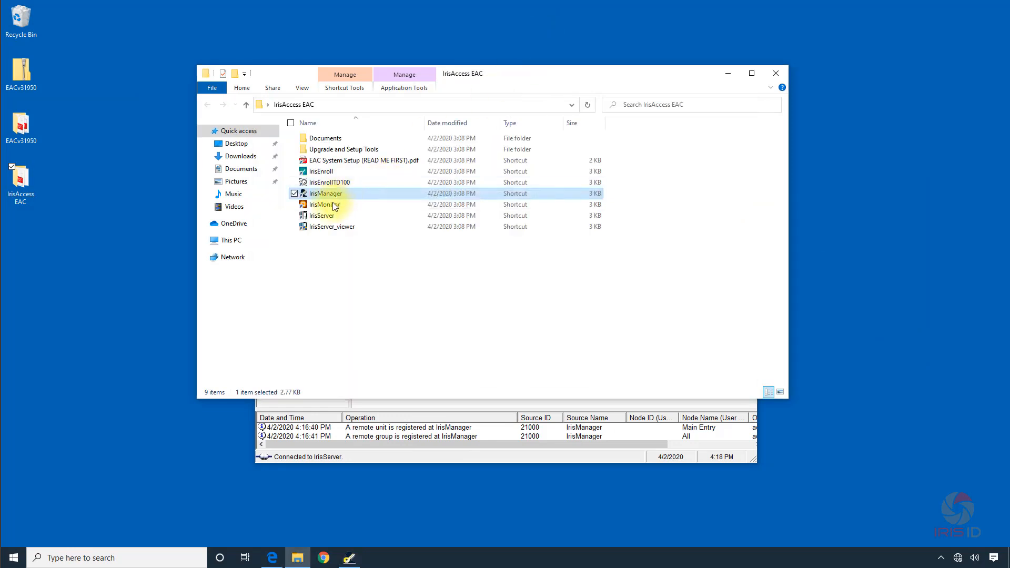
- Launch IrisMonitor and log in as administrator so Main Entry is listed
double_click(321, 204)
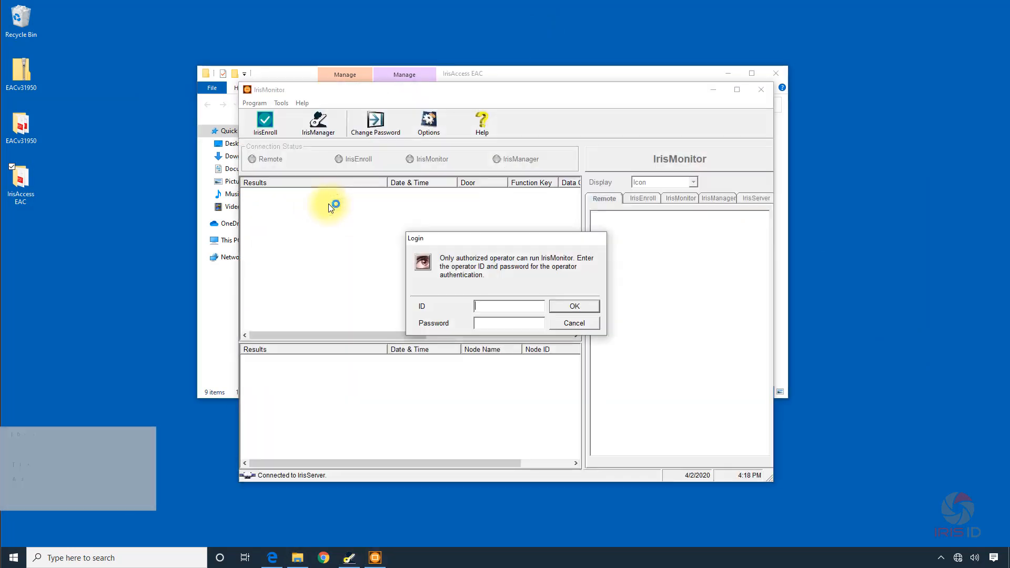
click(509, 306)
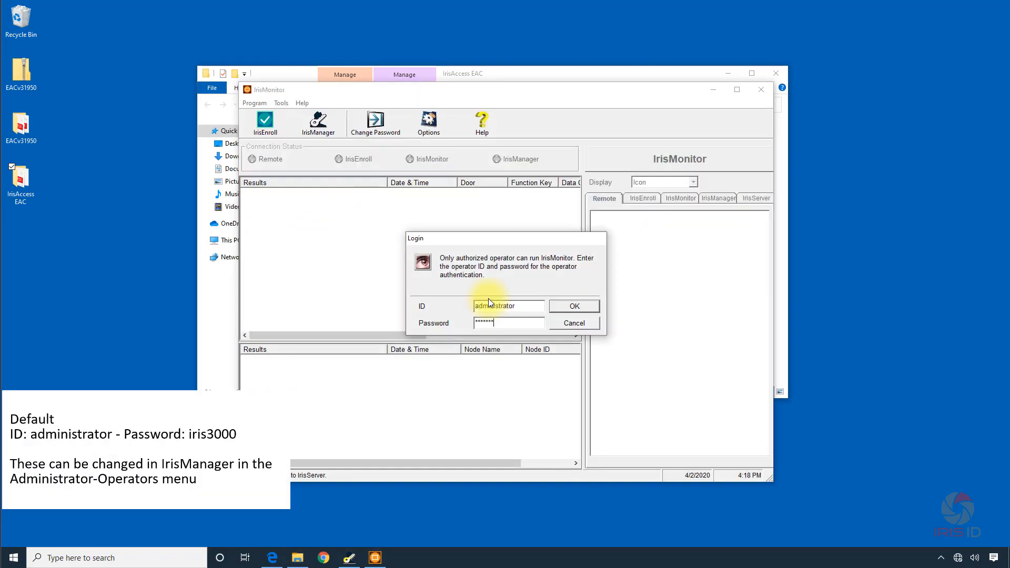
click(572, 305)
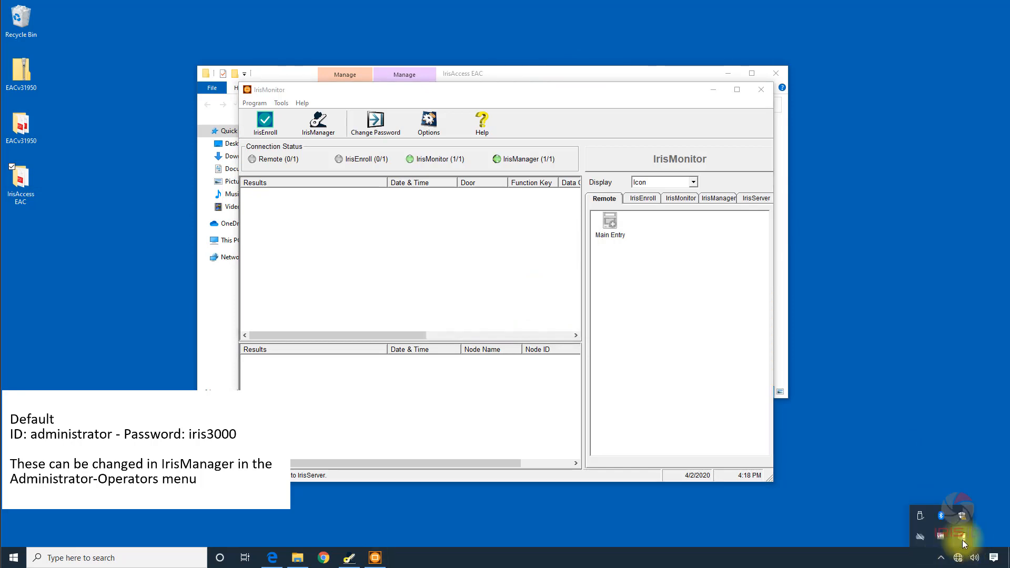
- Bring up the IrisServer tray login prompt and focus its password field
click(317, 123)
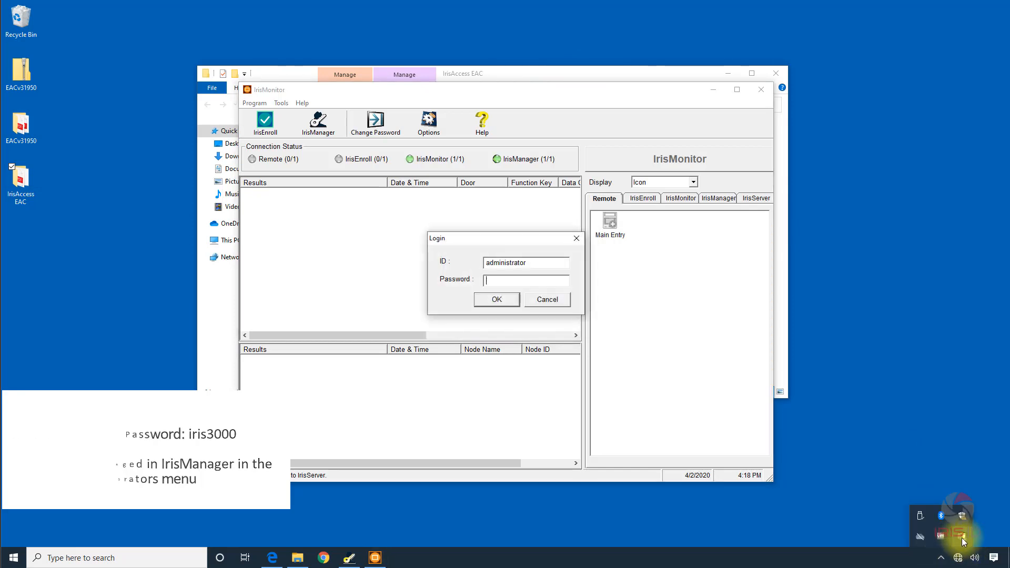
click(526, 279)
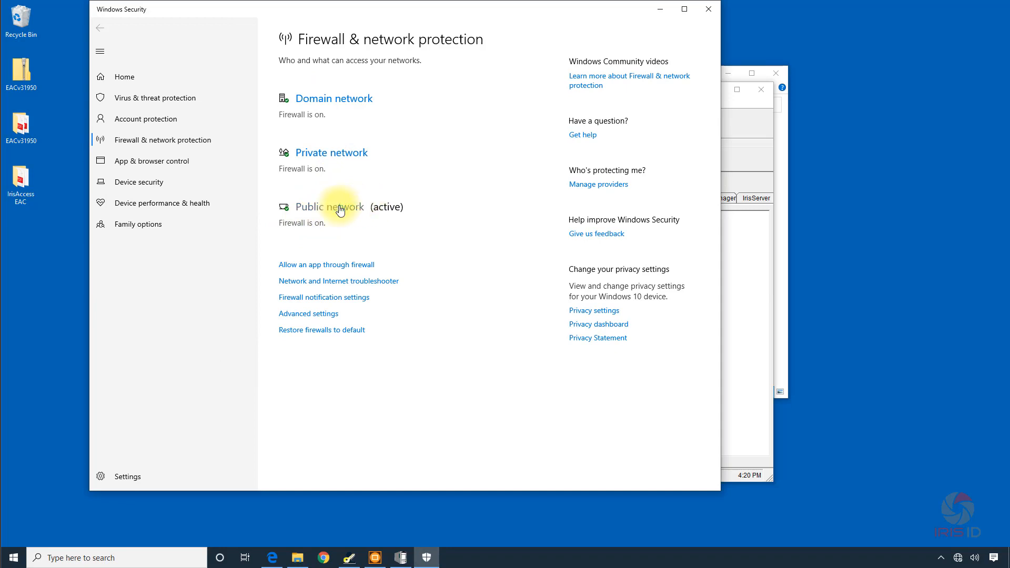
- Turn Windows Defender Firewall off for the public network and approve the UAC prompt
click(329, 207)
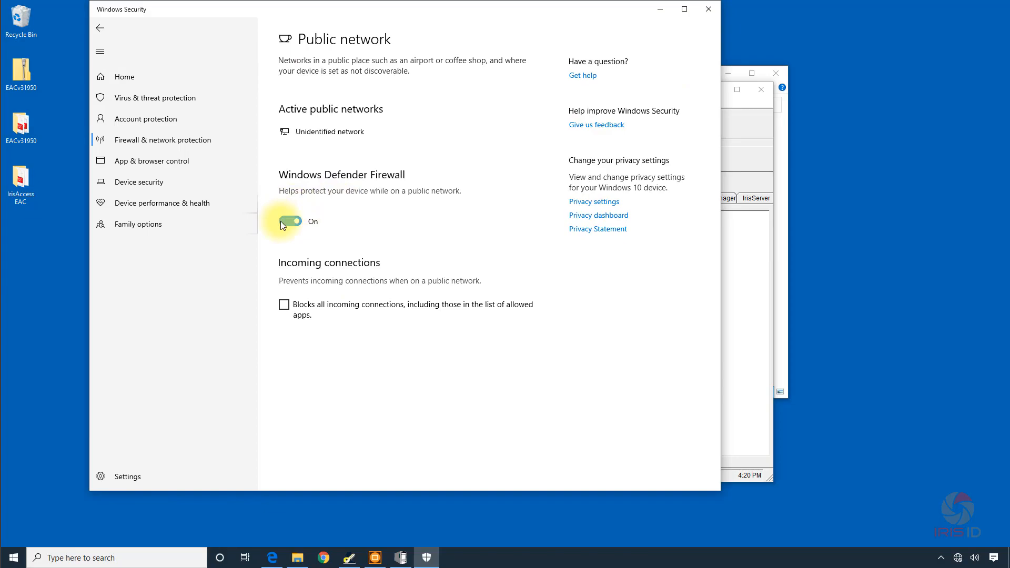
click(291, 222)
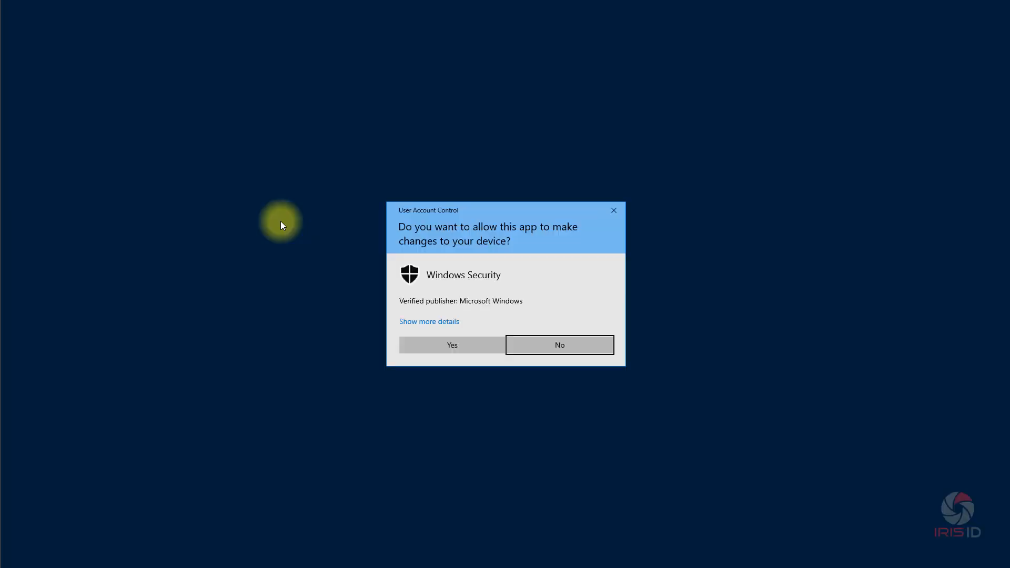
click(451, 345)
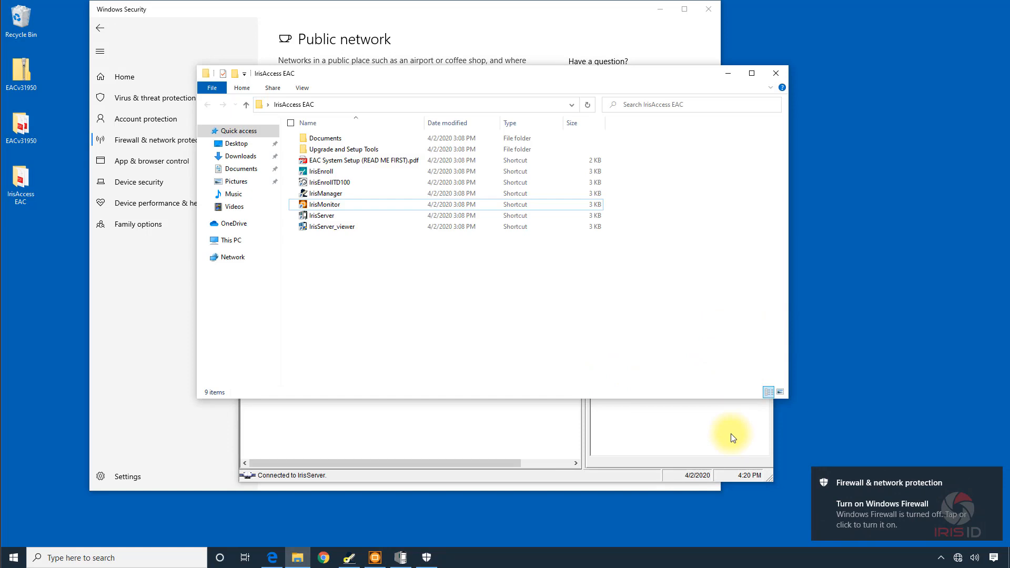
- Confirm in the IrisServer log that Main Entry connected and synchronized, then return to IrisMonitor showing Remote (1/1)
double_click(326, 204)
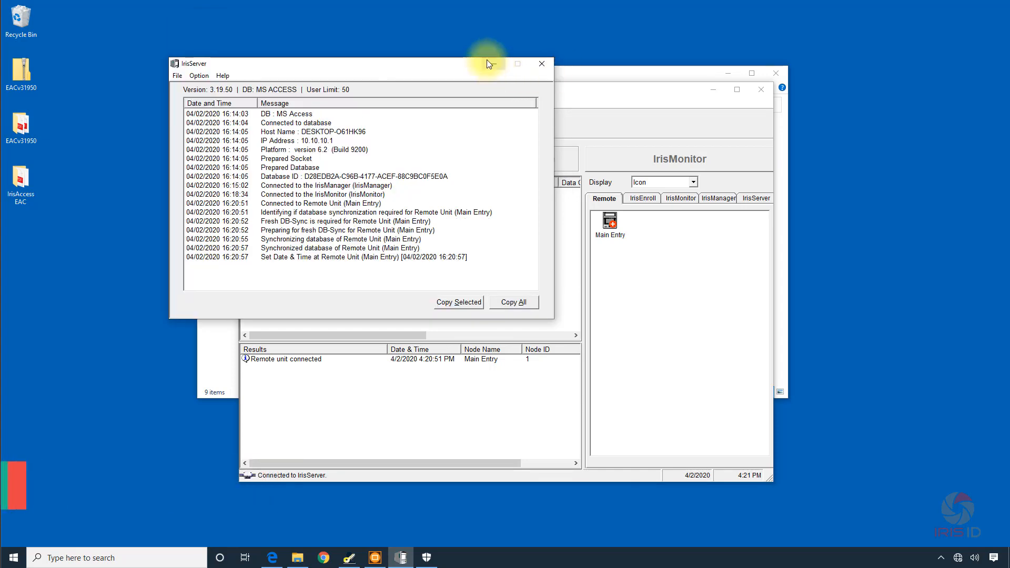
click(541, 63)
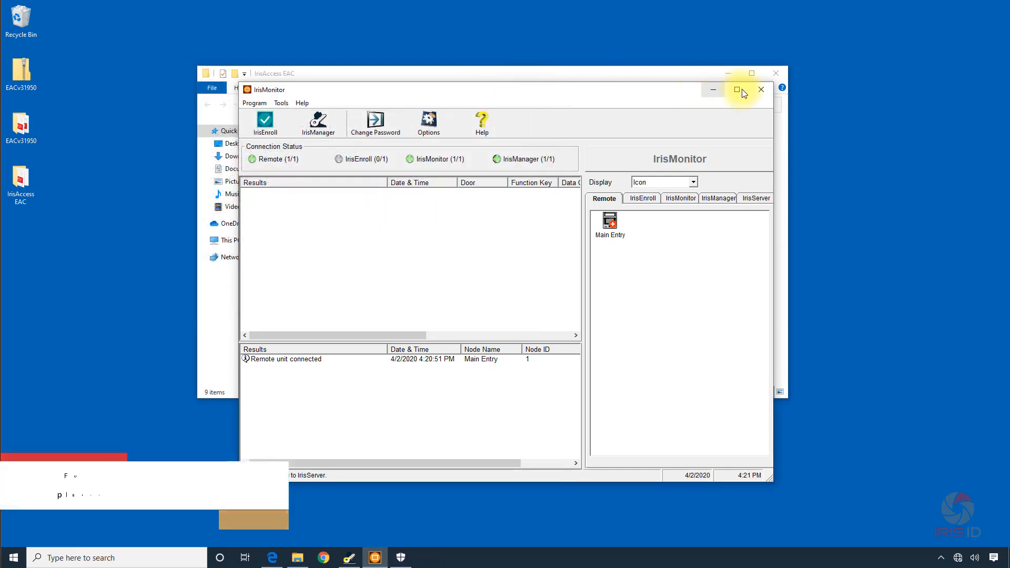